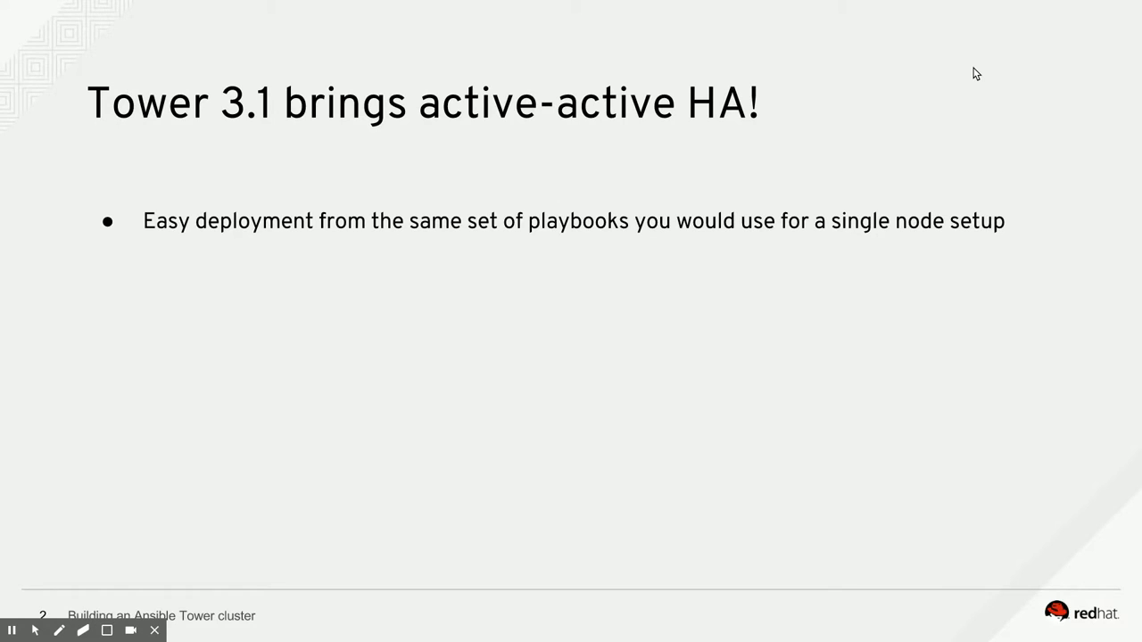
# Reveal the altered-inventory-file sub-bullet and the following point on the Tower 3.1 HA slide
pyautogui.press('right')
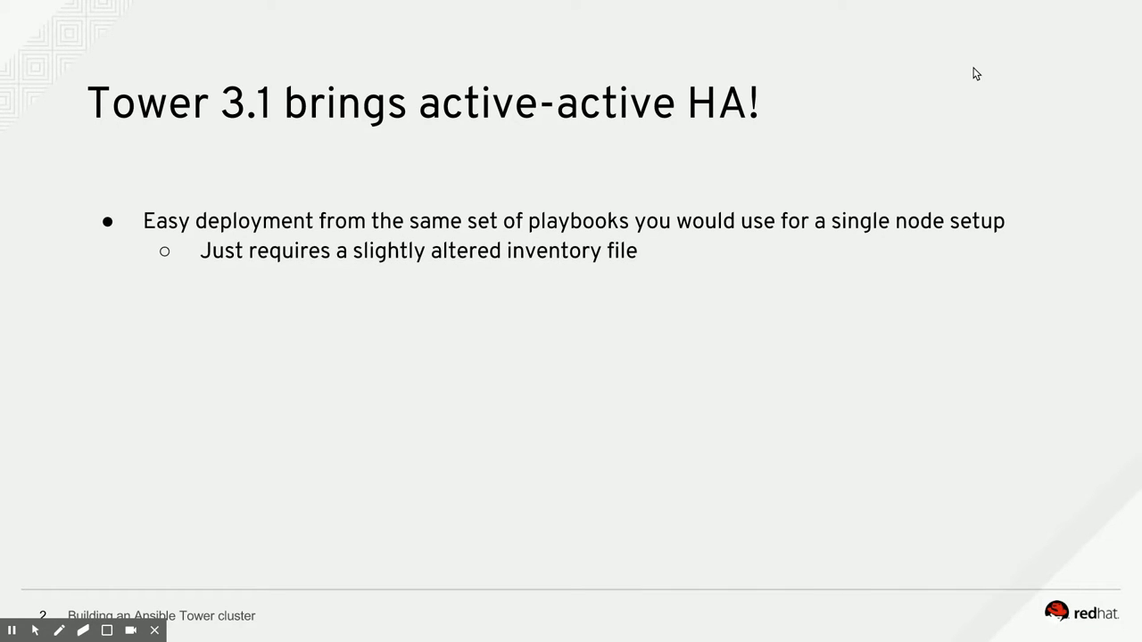
pyautogui.press('right')
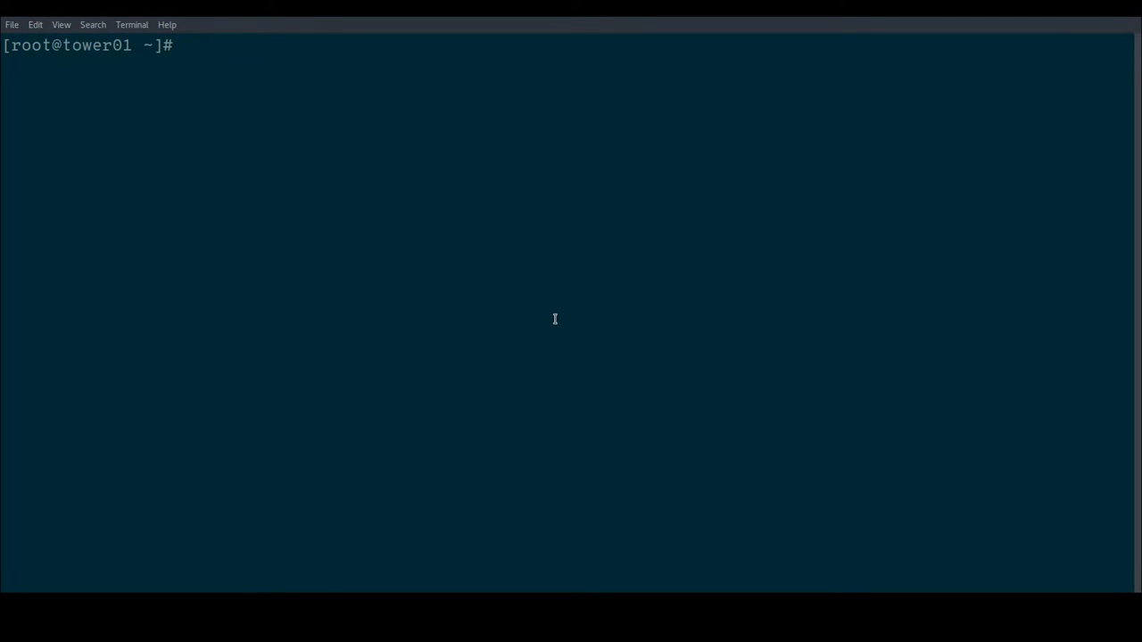
# Check /root, cd into ansible-tower-setup-3.1.1, and list its inventory_cluster and setup.sh files
pyautogui.write('pwd')
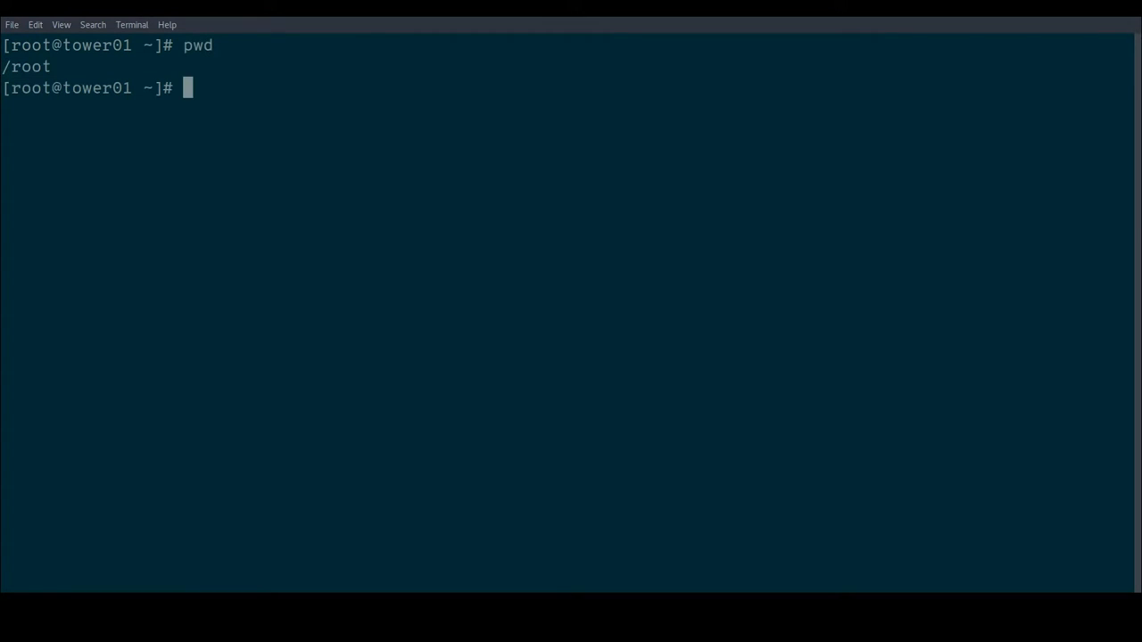
pyautogui.write('ll')
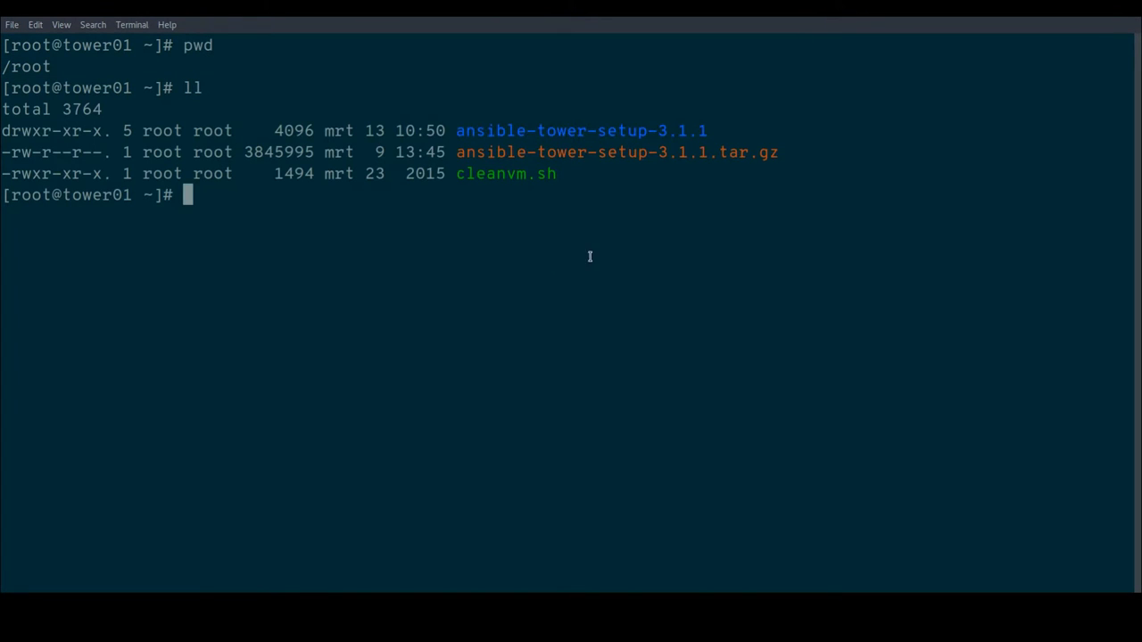
pyautogui.doubleClick(615, 152)
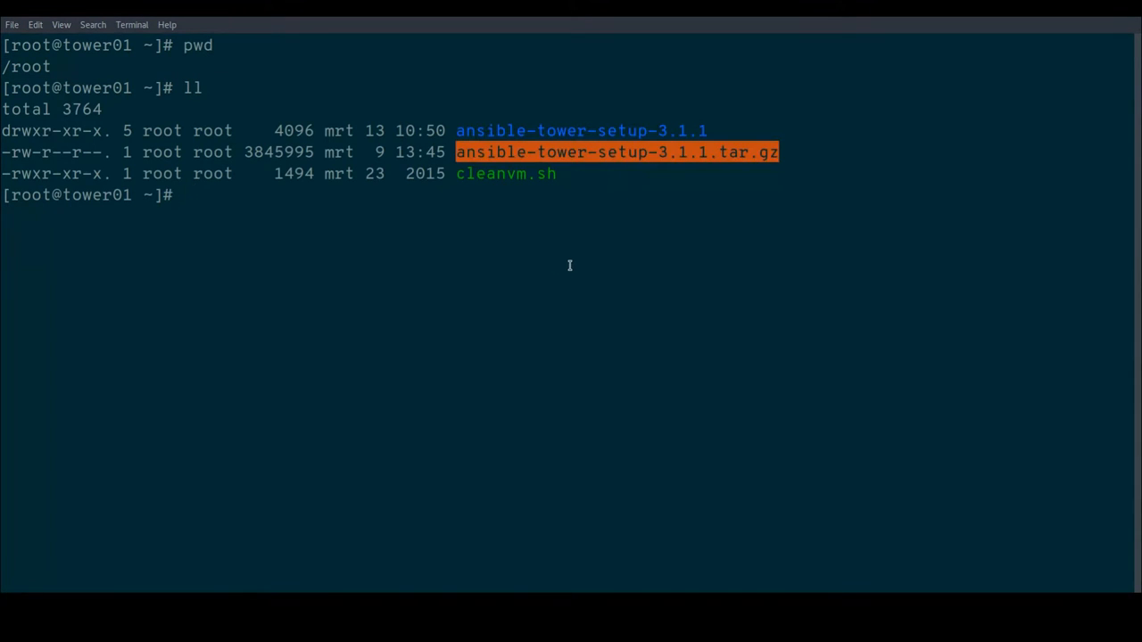
pyautogui.write('cd a')
pyautogui.write('ll')
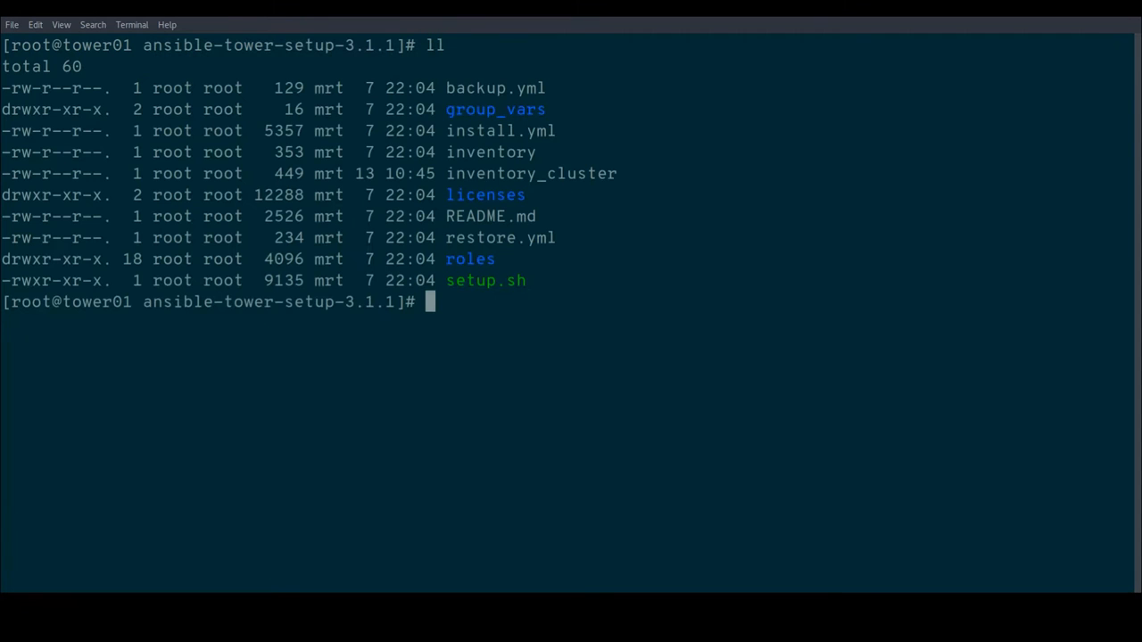
pyautogui.doubleClick(530, 173)
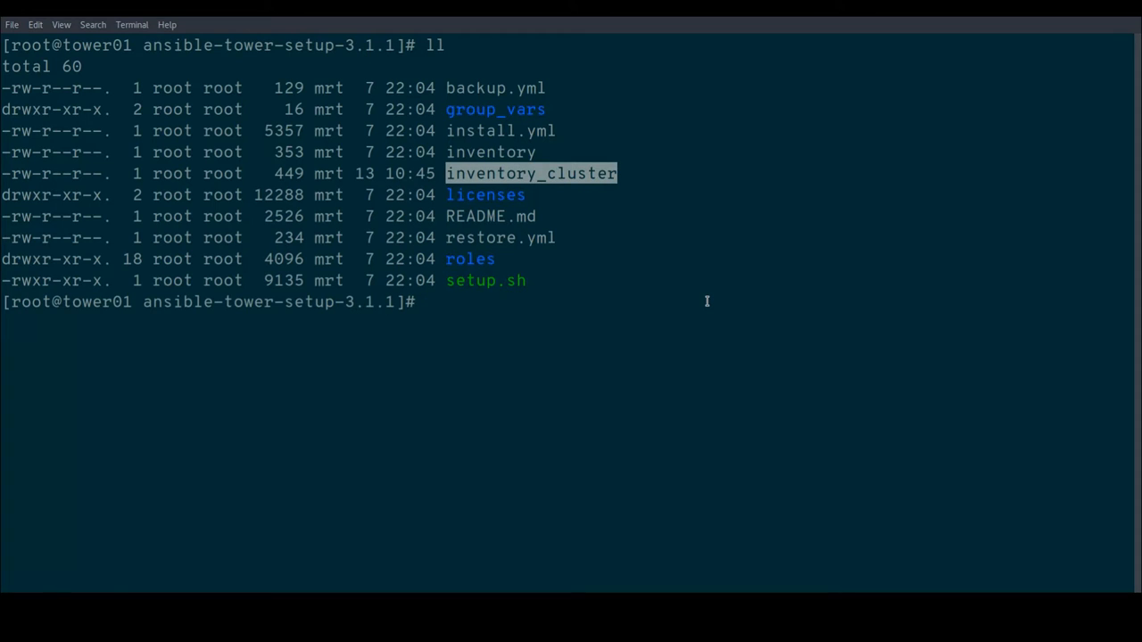
pyautogui.write('vi inventory_cluster')
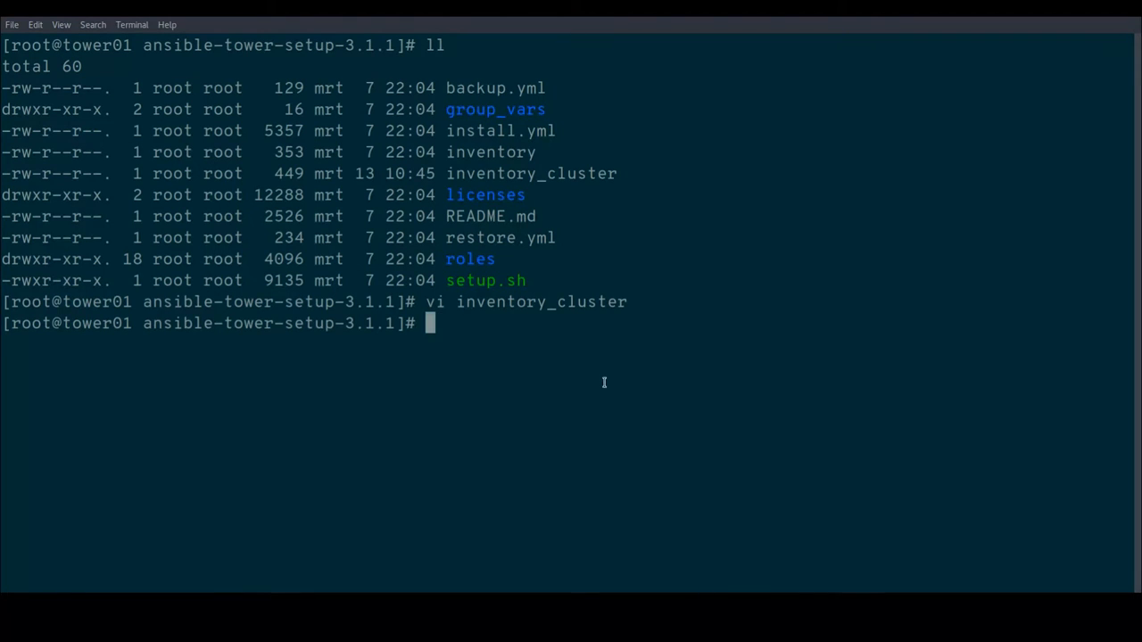
# Launch the timed install with 'time ./setup.sh -i inventory_cluster'
pyautogui.write('./s')
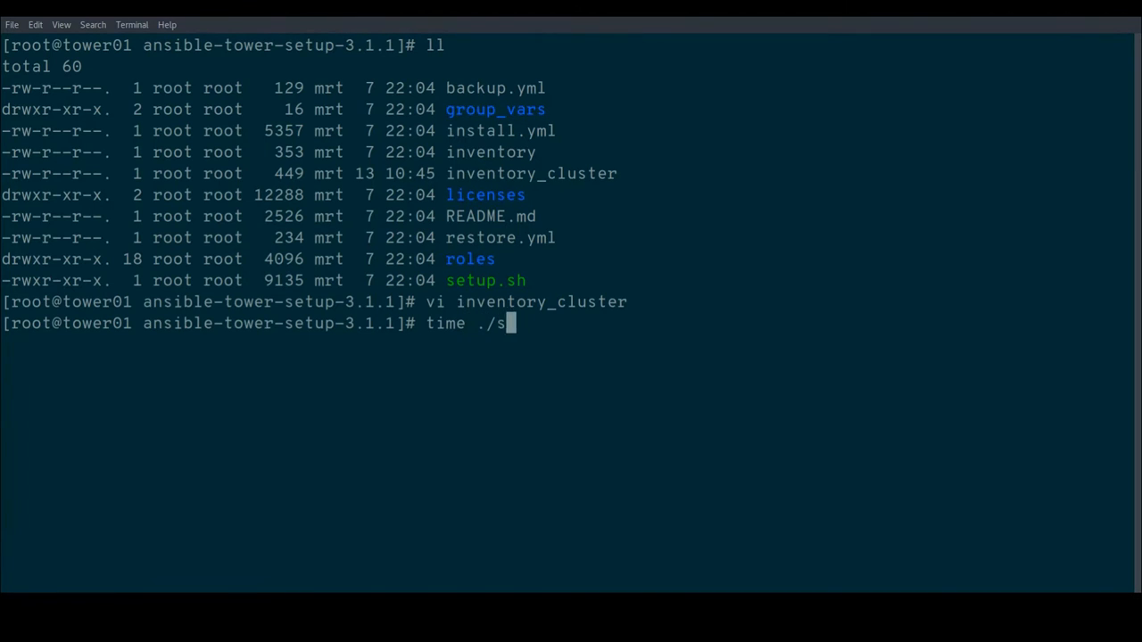
pyautogui.write('etup.')
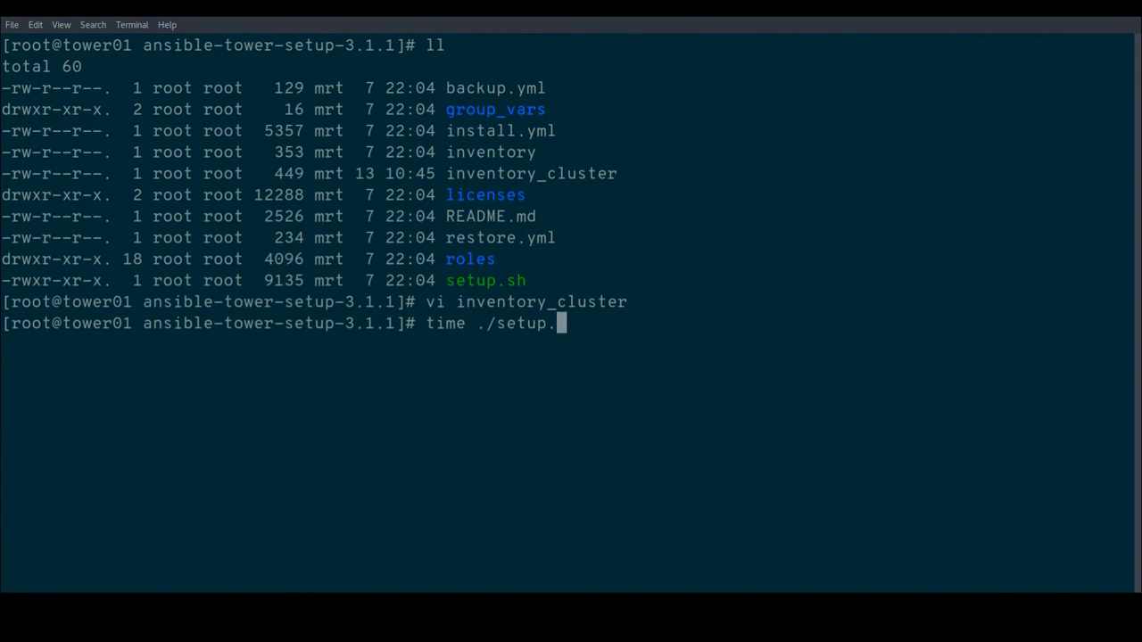
pyautogui.write('sh')
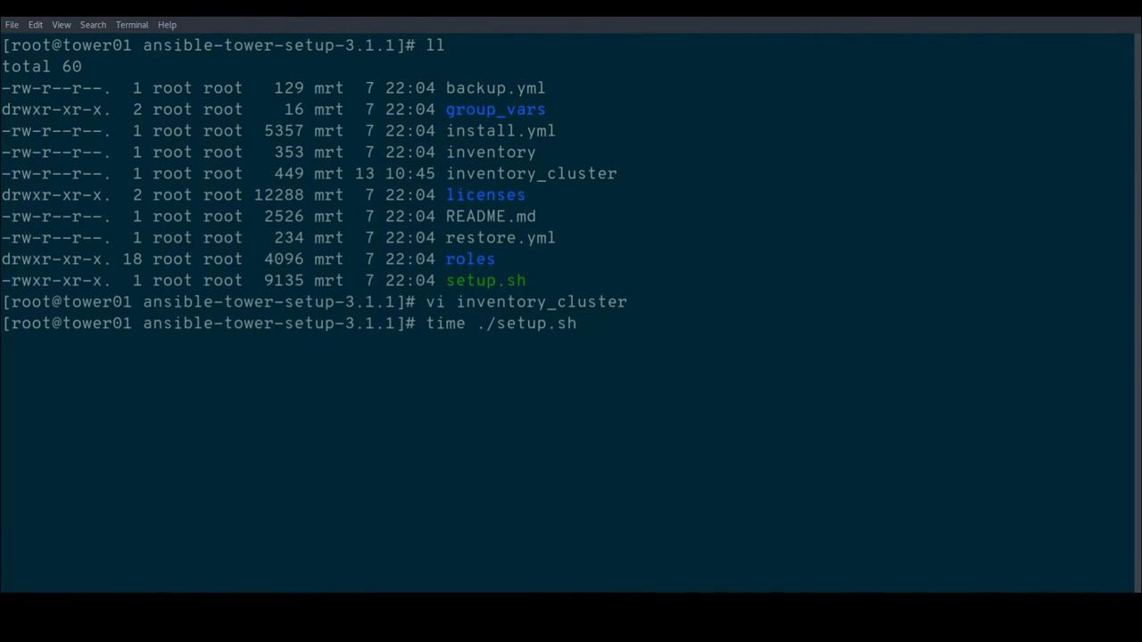
pyautogui.write('-')
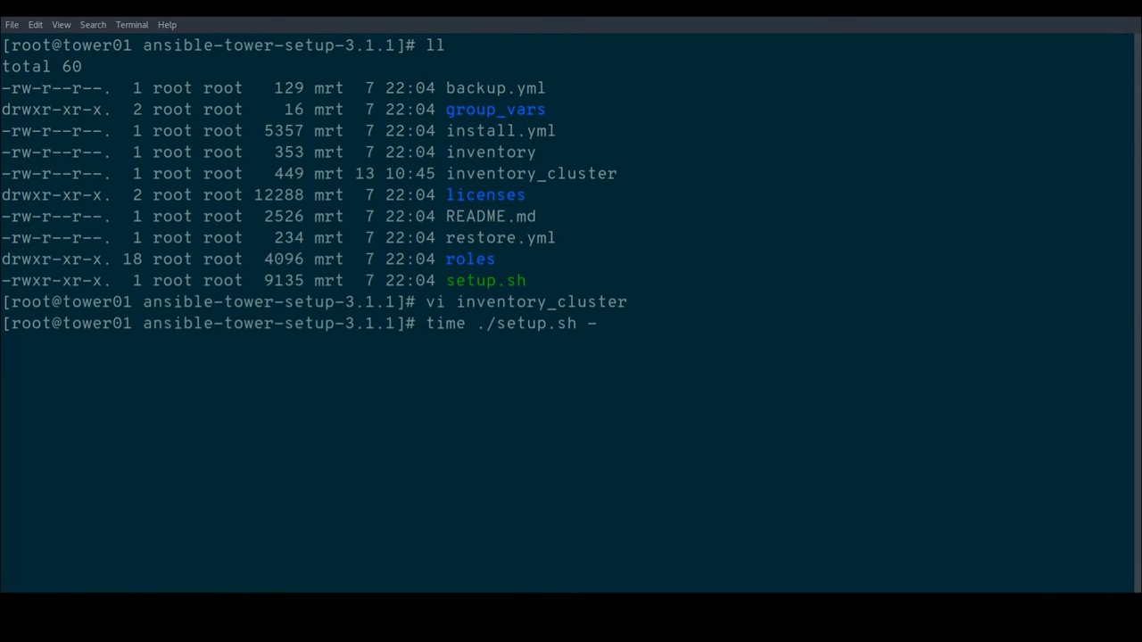
pyautogui.write('i inv')
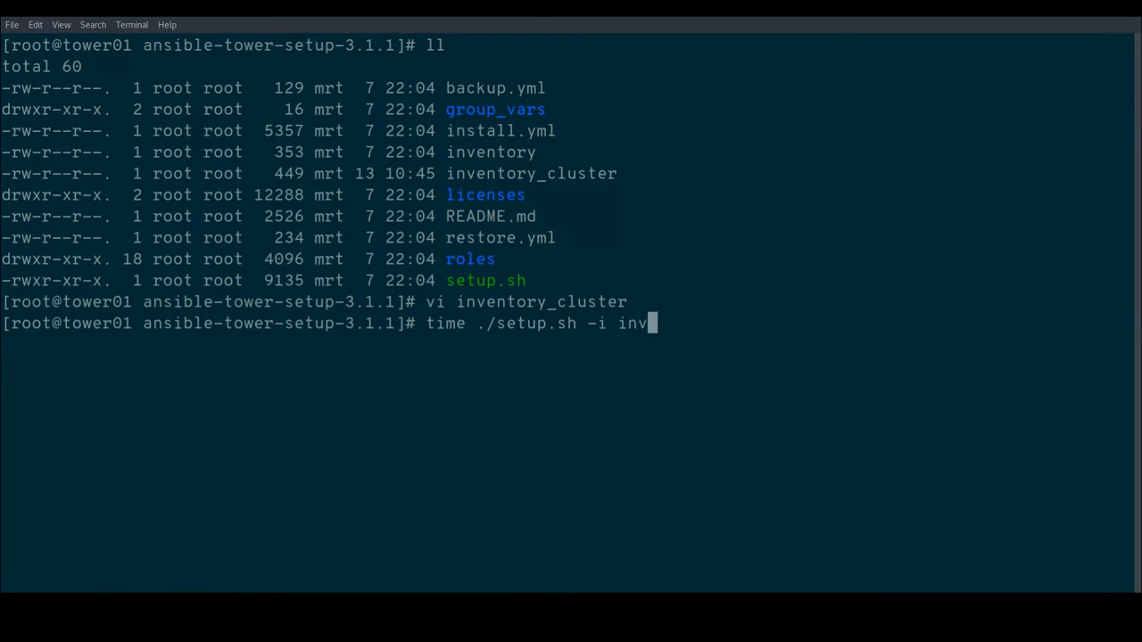
pyautogui.write('entory_cl')
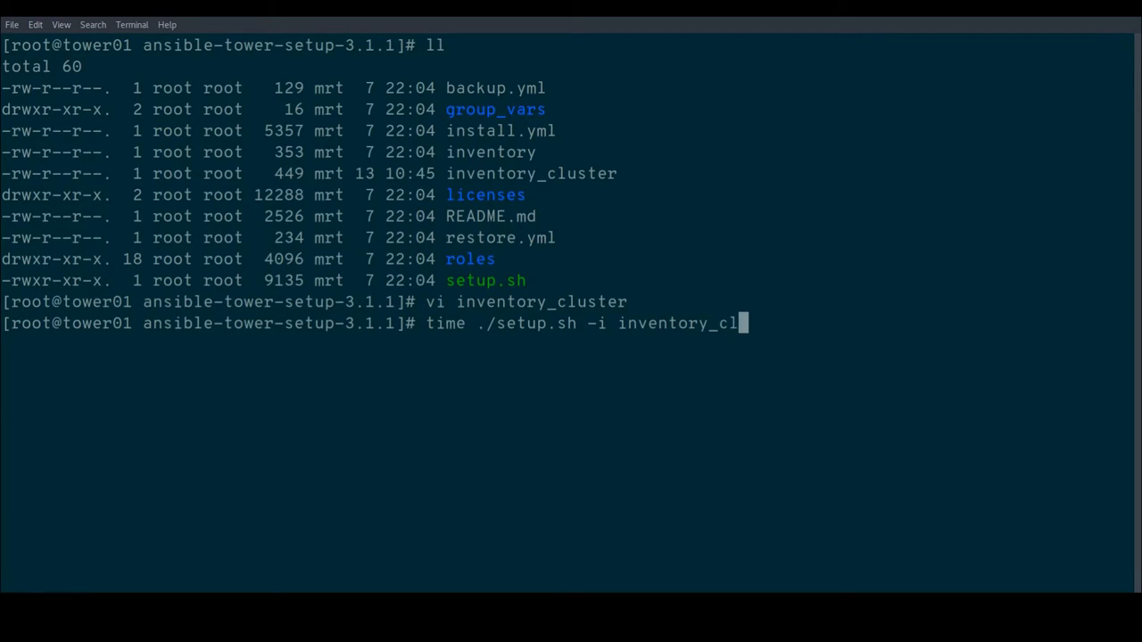
pyautogui.write('uster')
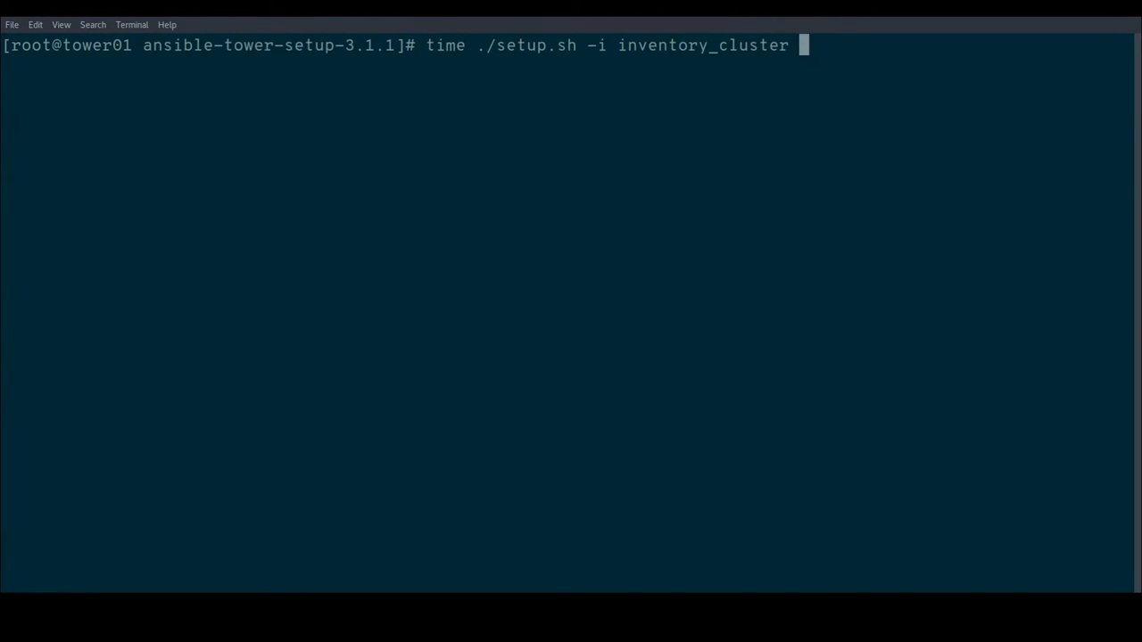
pyautogui.press('Return')
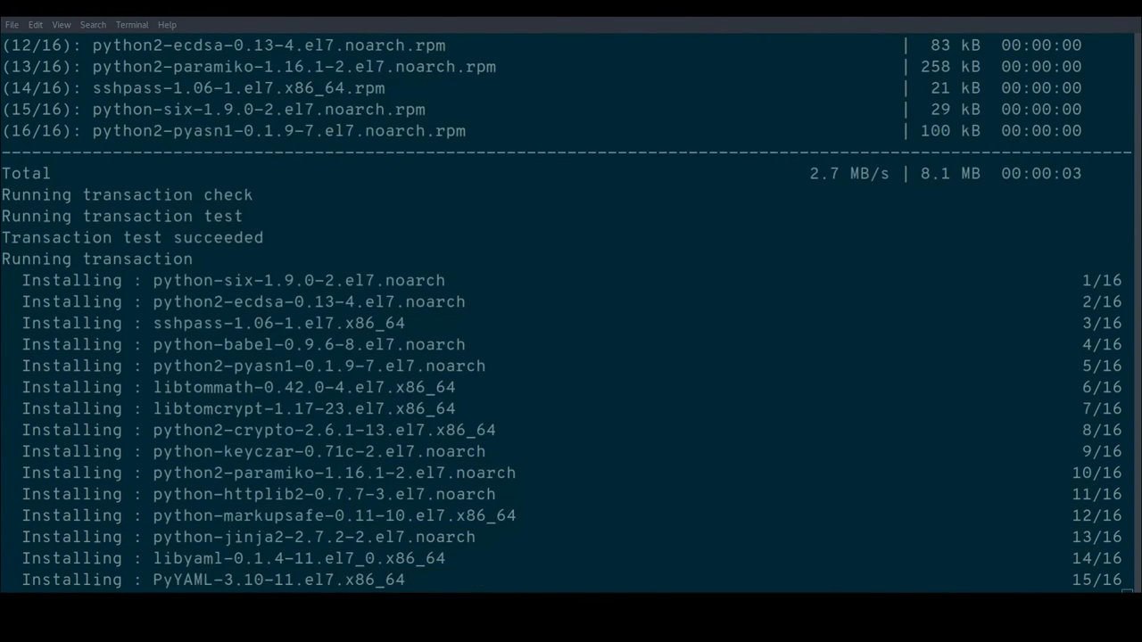
# Scroll through the playbook output for rabbitmq, awx_install, supervisor, nginx and misc tasks on all three nodes
pyautogui.scroll(-3)
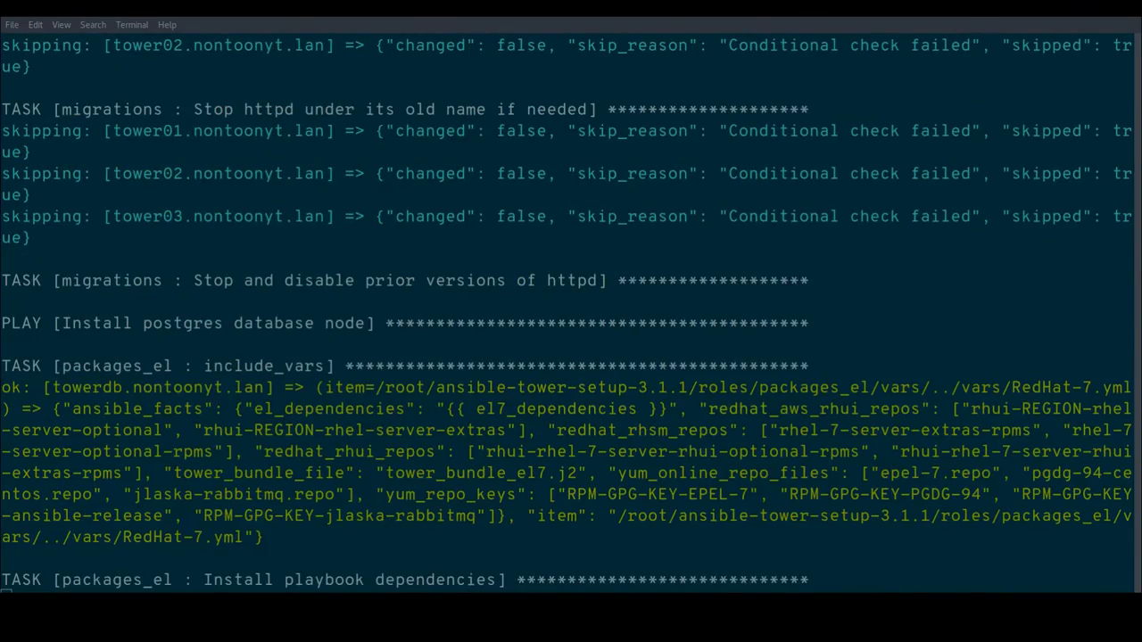
pyautogui.scroll(-3)
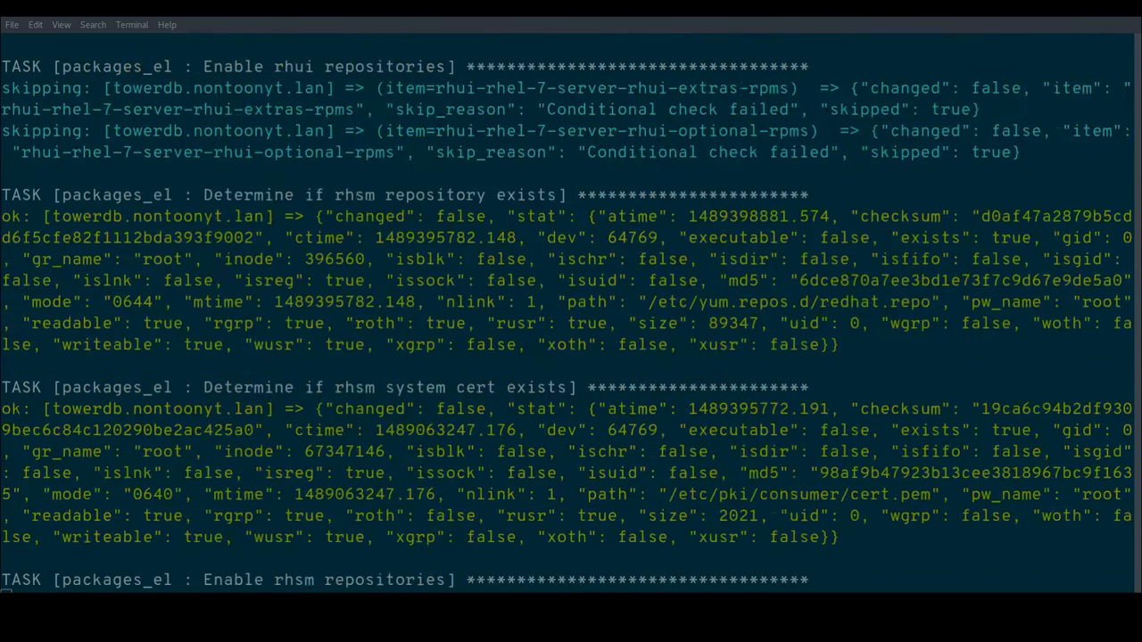
pyautogui.scroll(-3)
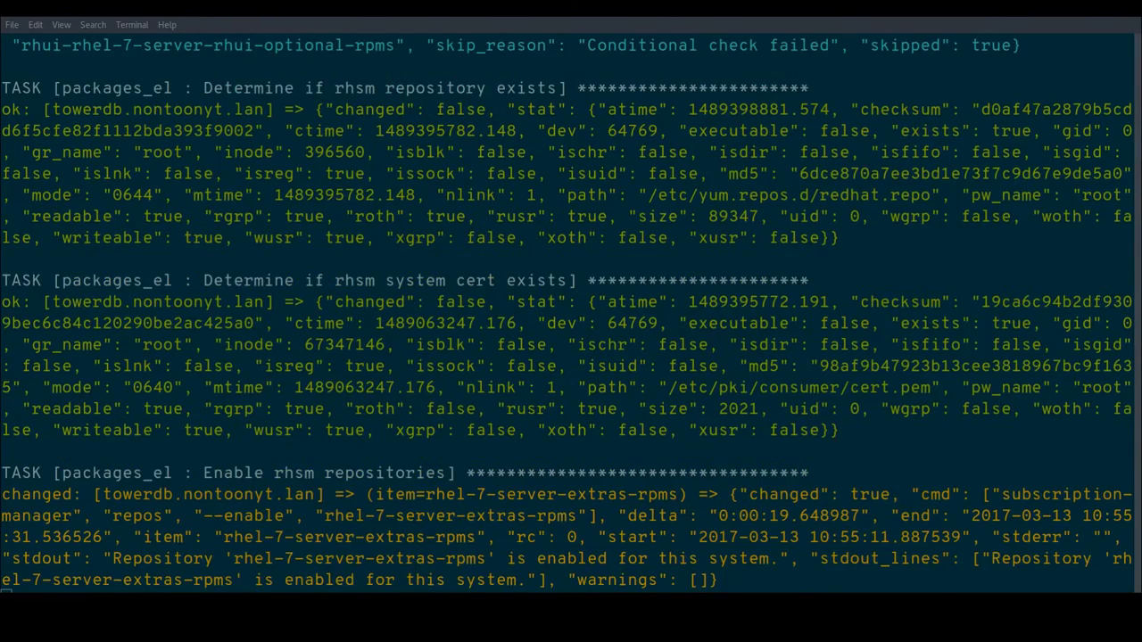
pyautogui.scroll(-3)
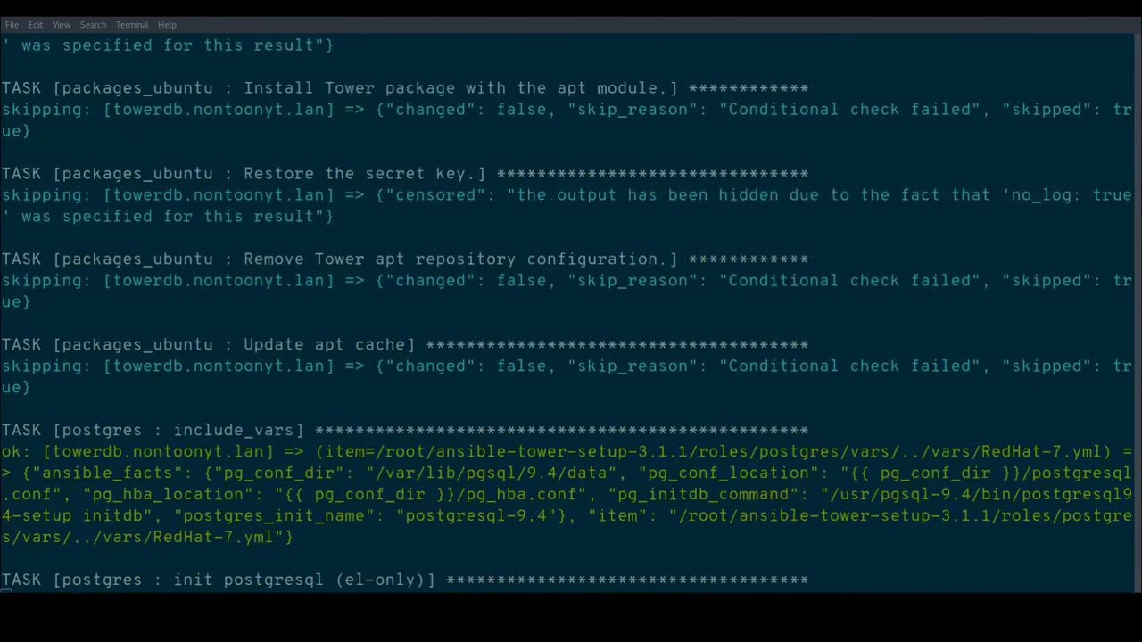
pyautogui.scroll(-3)
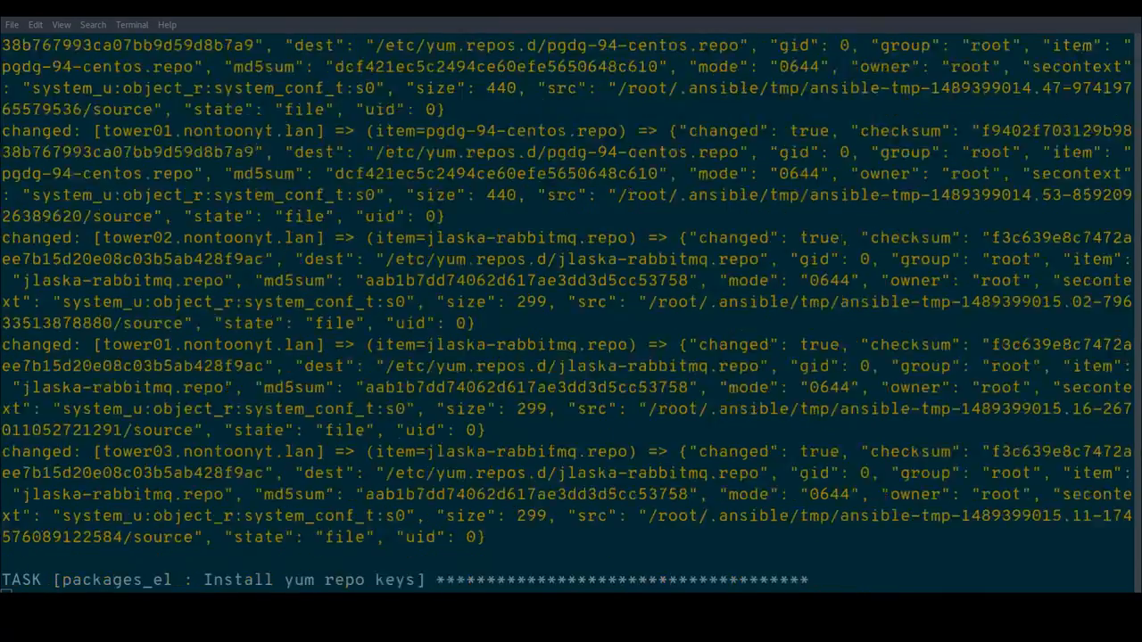
pyautogui.scroll(-3)
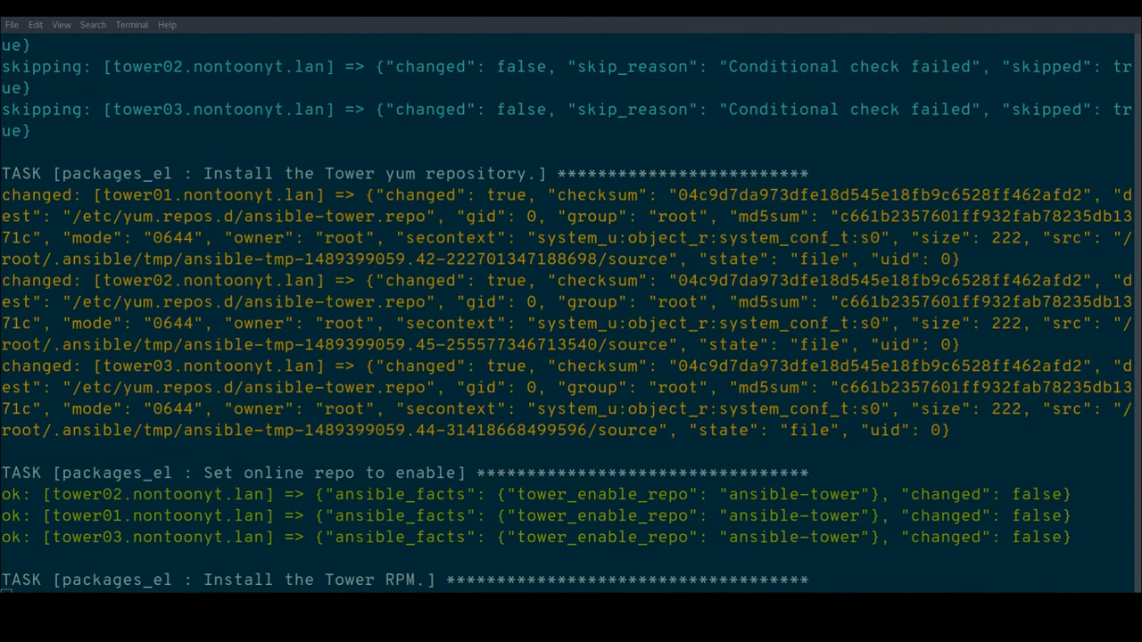
pyautogui.scroll(-3)
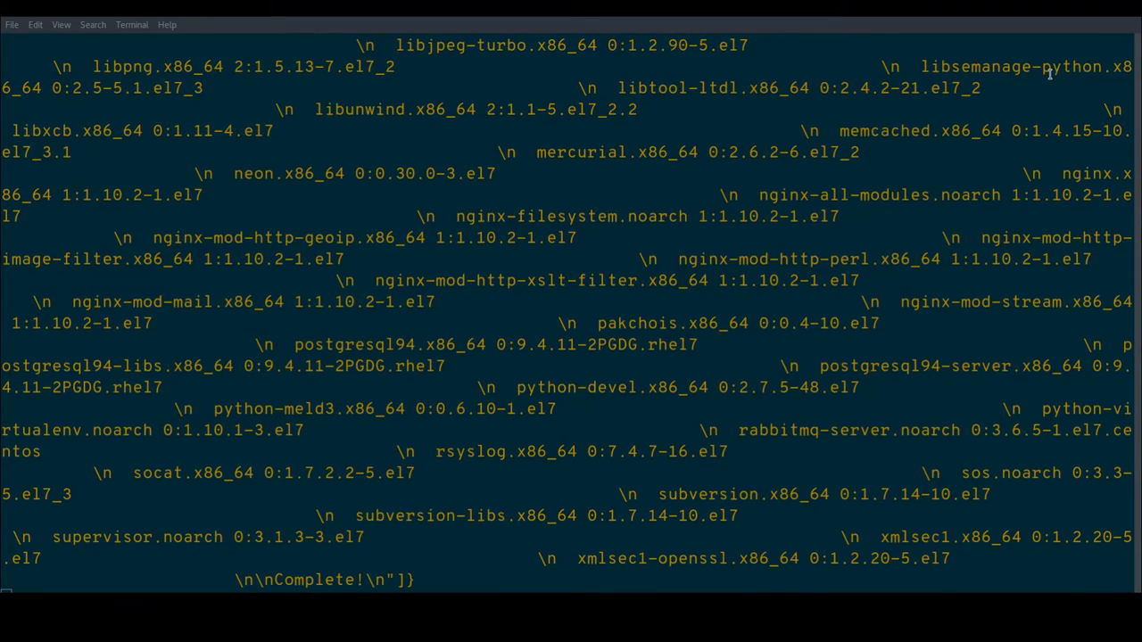
pyautogui.moveTo(1050, 74)
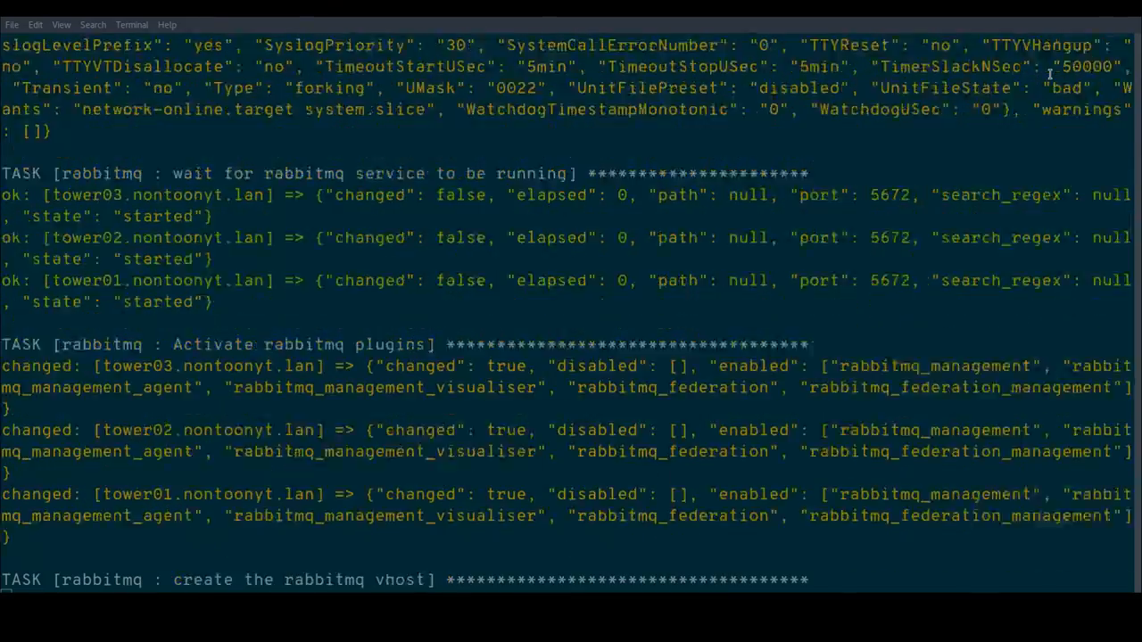
pyautogui.scroll(-3)
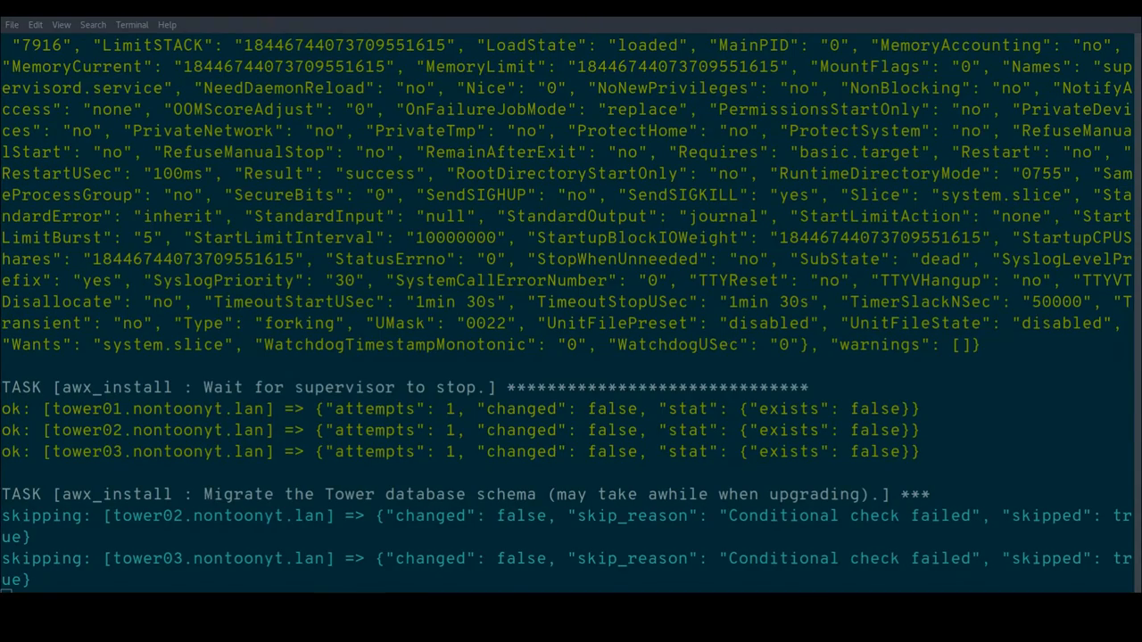
pyautogui.scroll(-3)
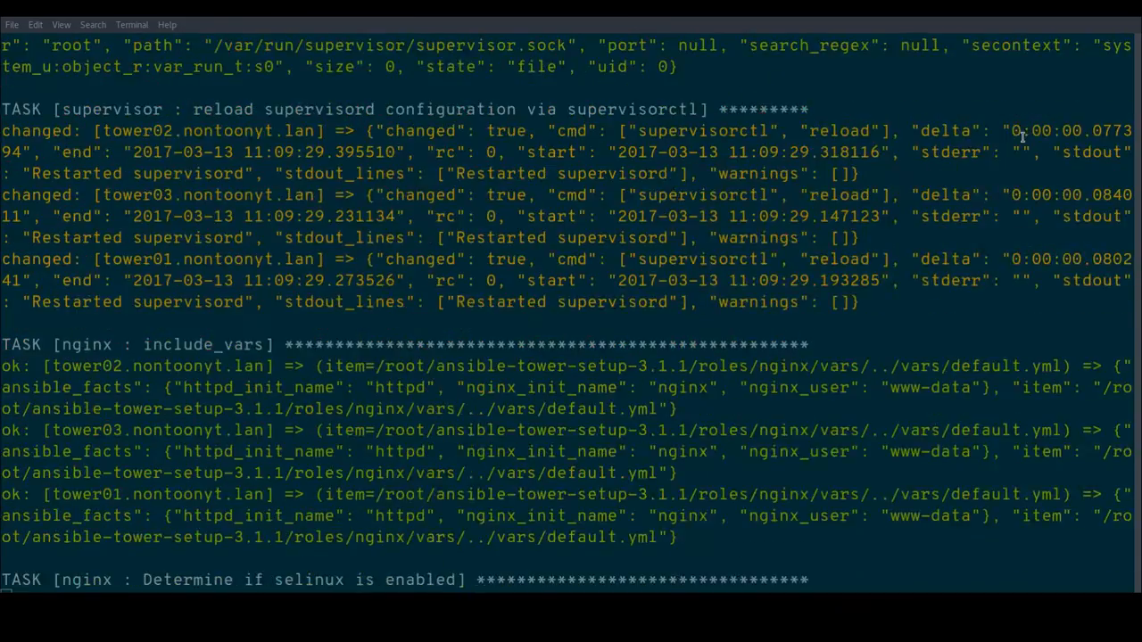
pyautogui.scroll(-3)
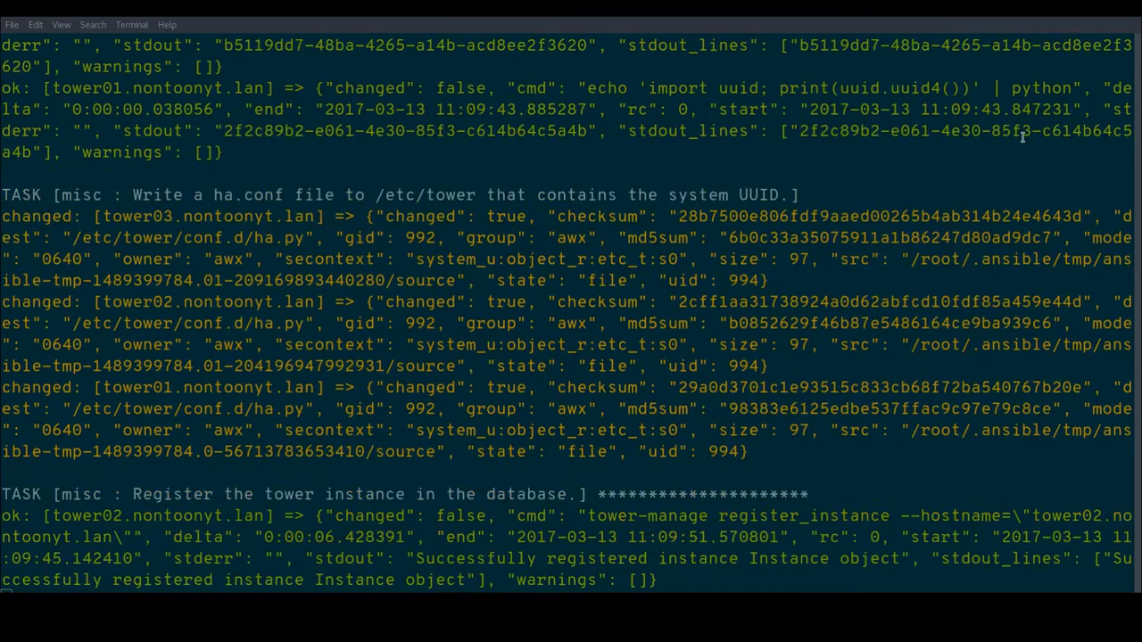
pyautogui.scroll(-3)
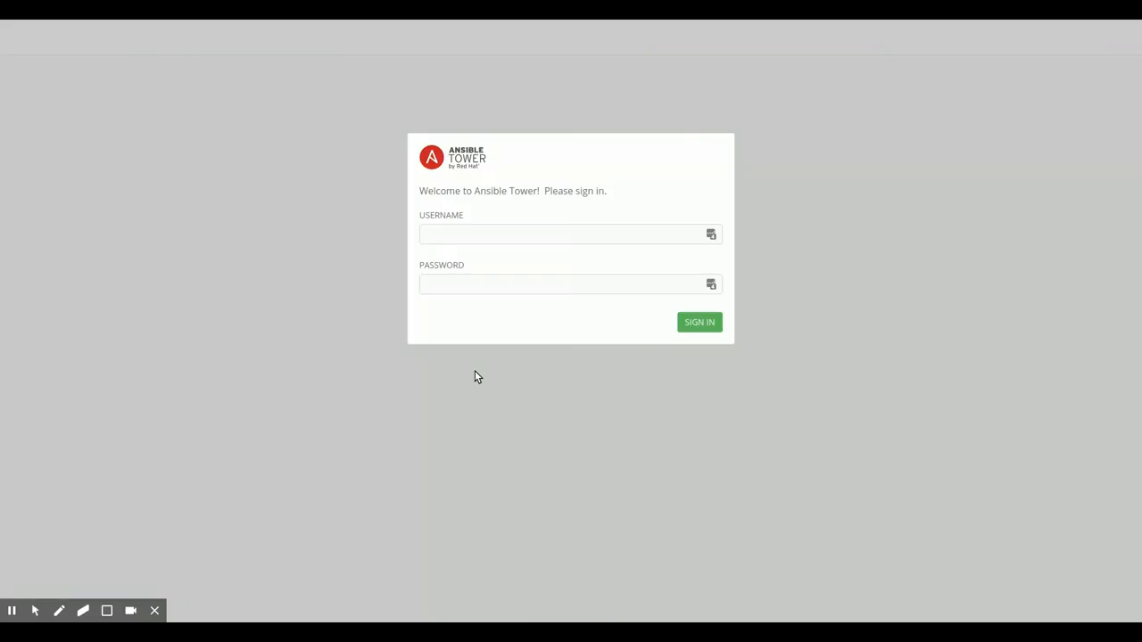
# Sign in as admin, upload the license file, accept the EULA, and submit the license
pyautogui.click(505, 234)
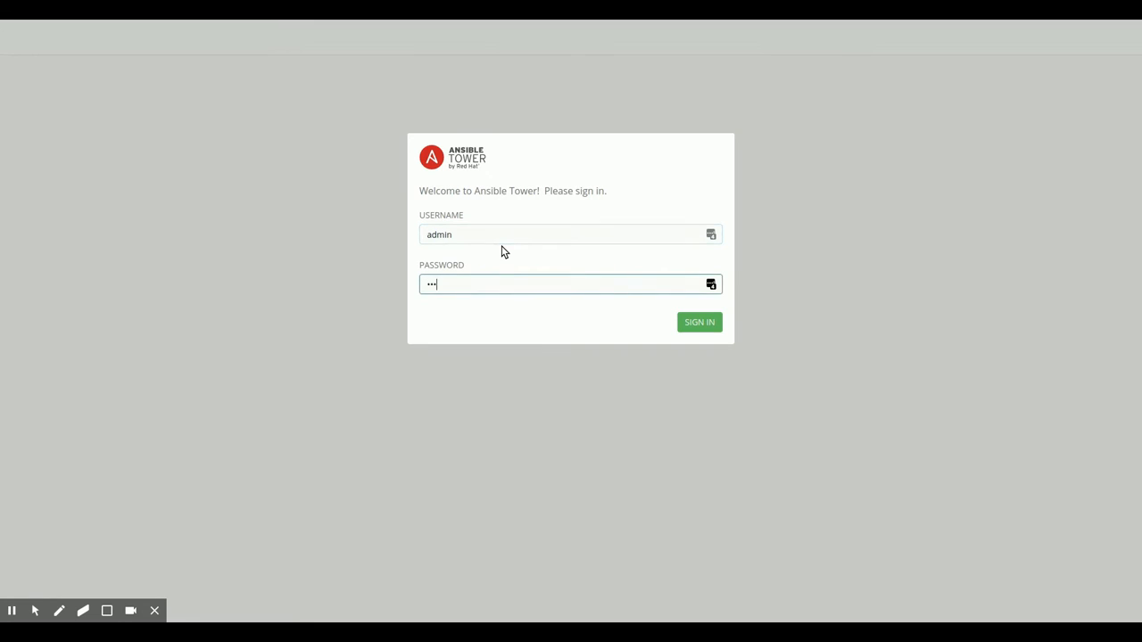
pyautogui.click(698, 322)
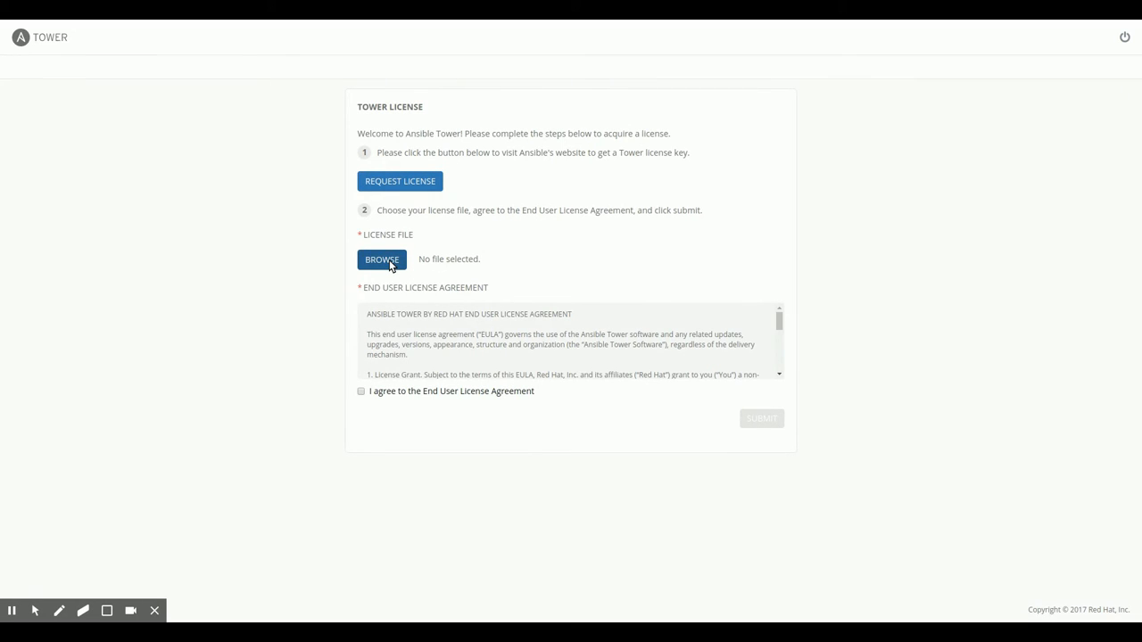
pyautogui.click(381, 260)
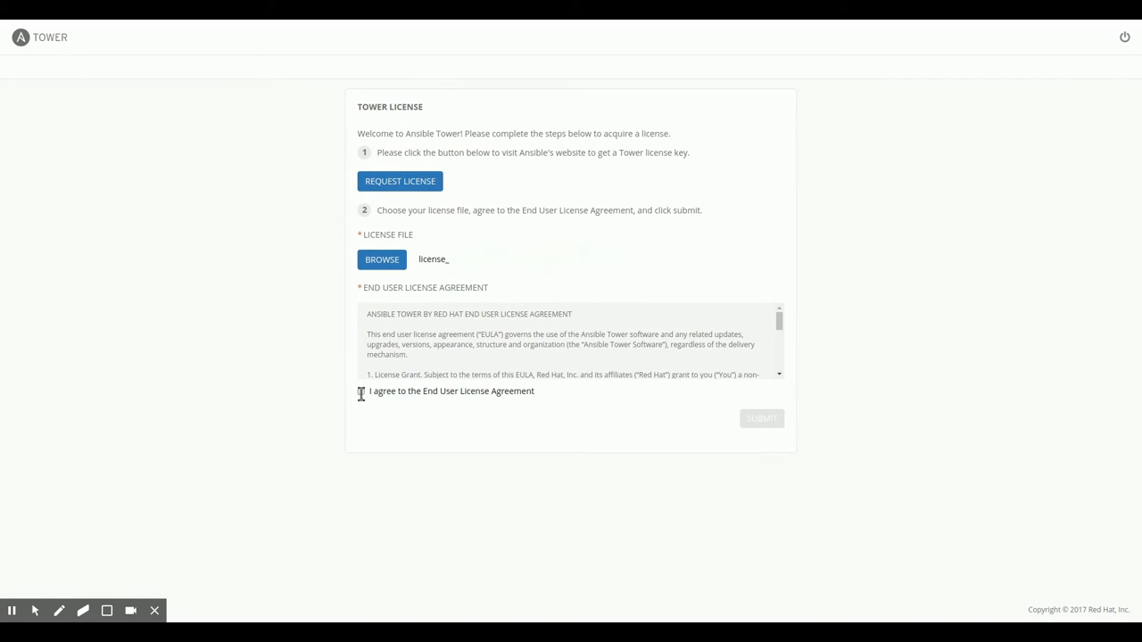
pyautogui.click(361, 391)
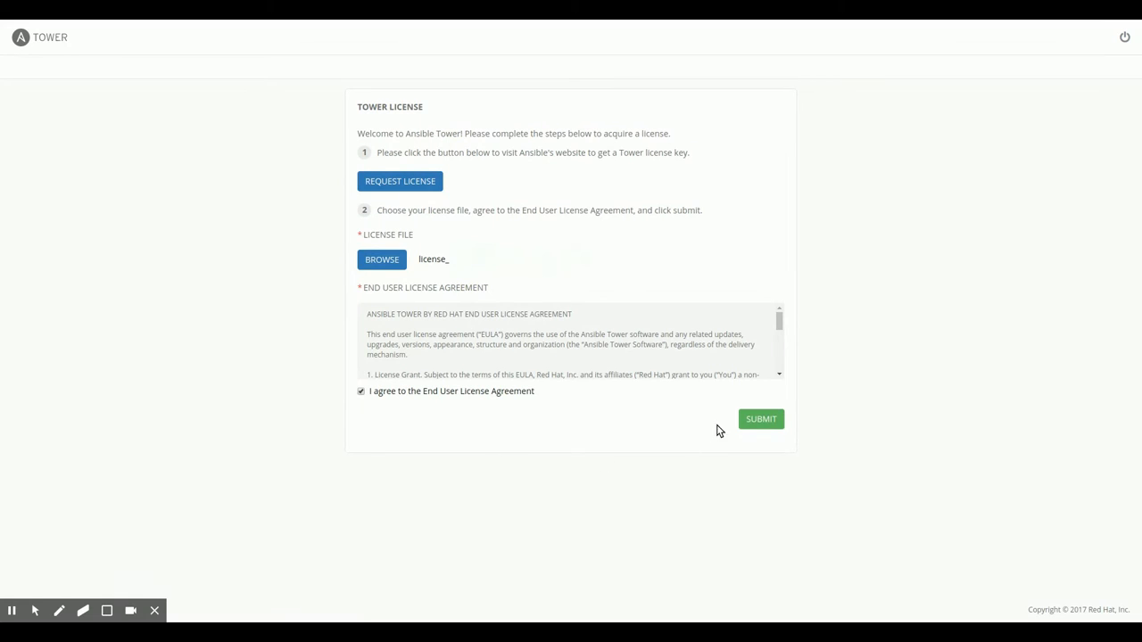
pyautogui.click(760, 419)
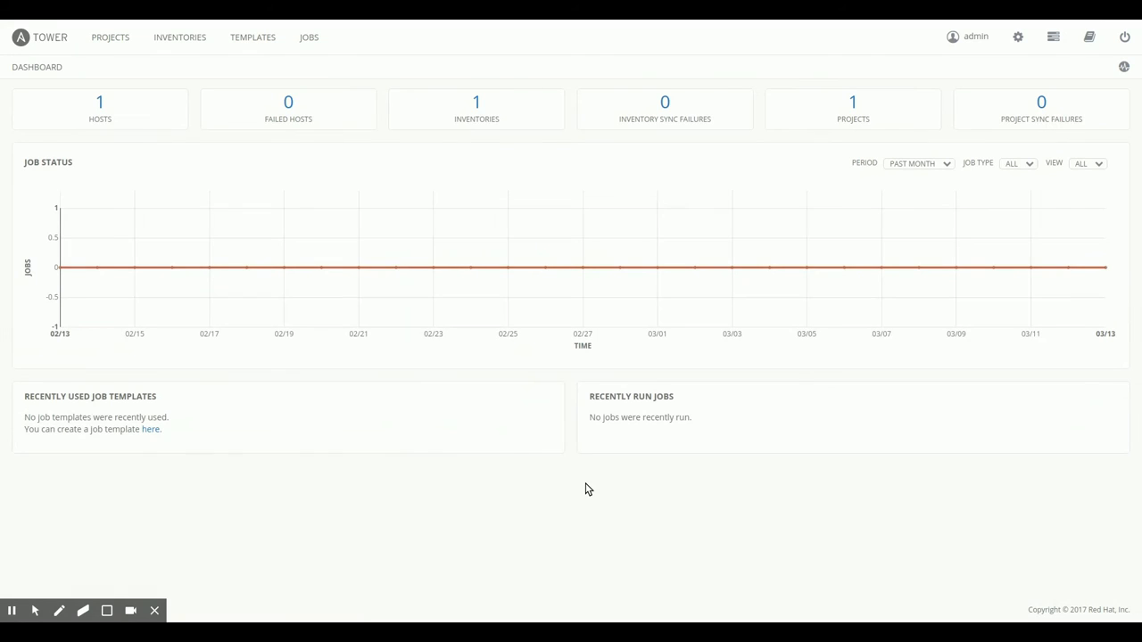
pyautogui.moveTo(321, 267)
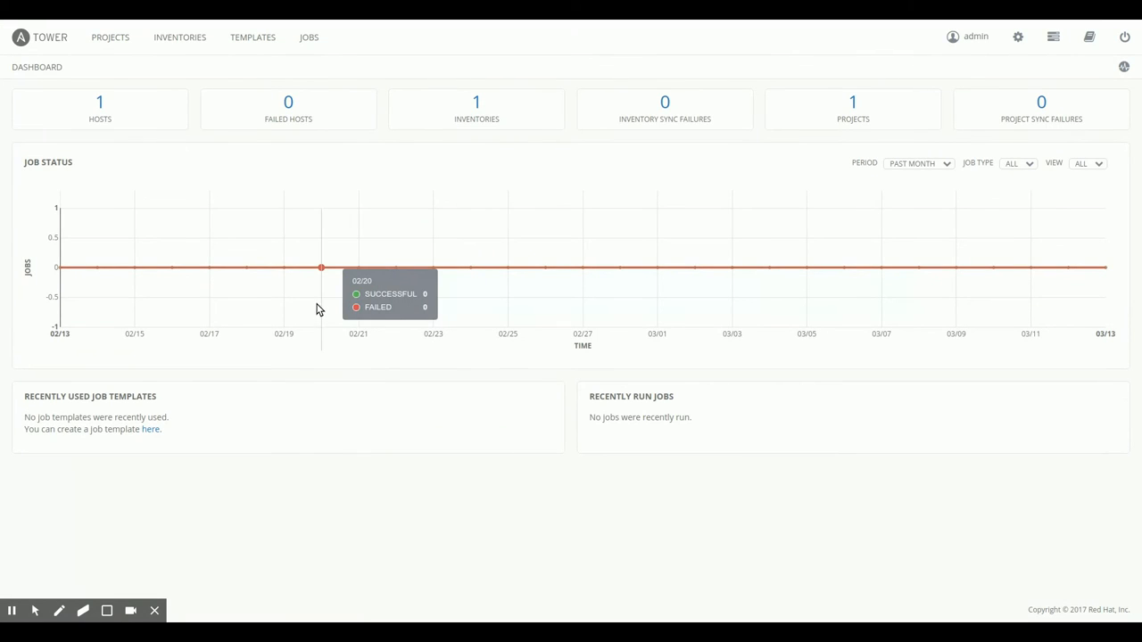
pyautogui.moveTo(183, 25)
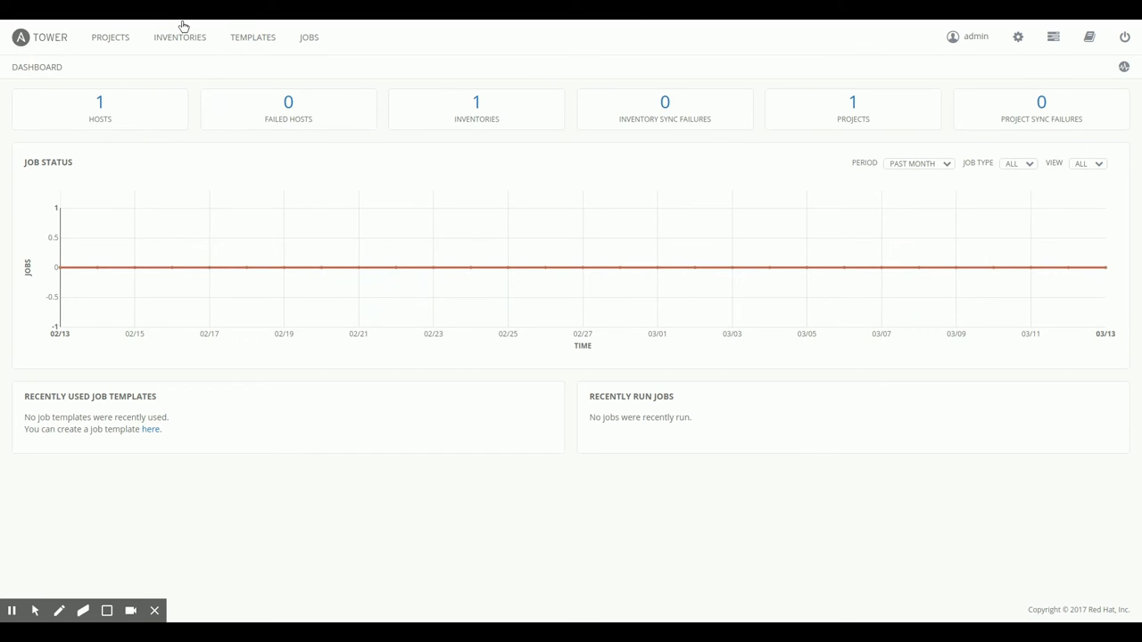
pyautogui.moveTo(176, 89)
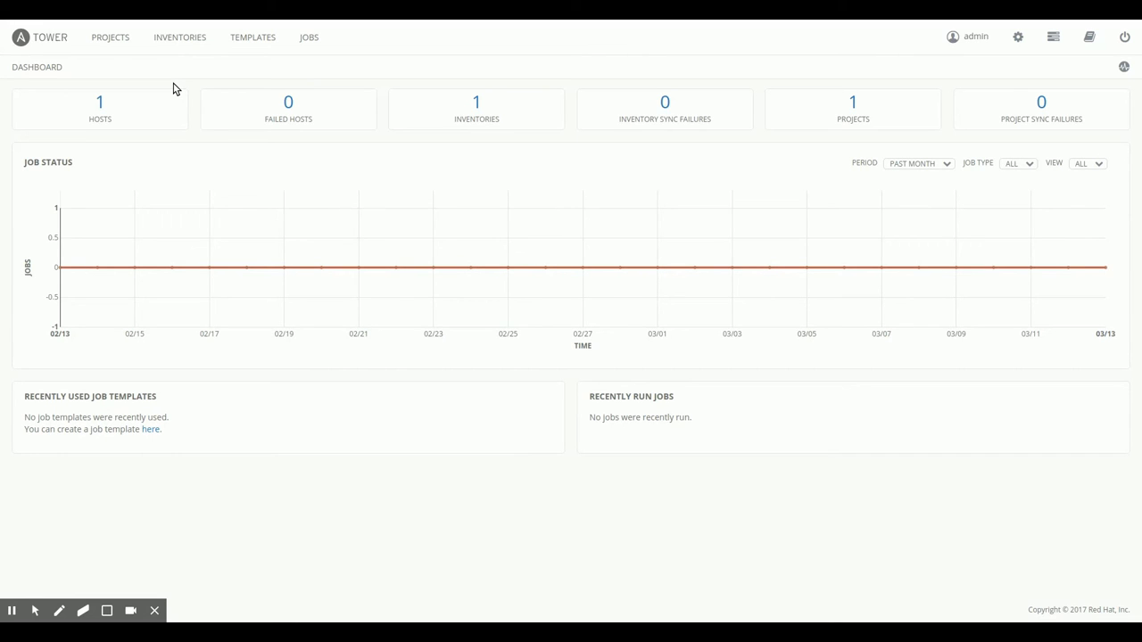
pyautogui.moveTo(451, 333)
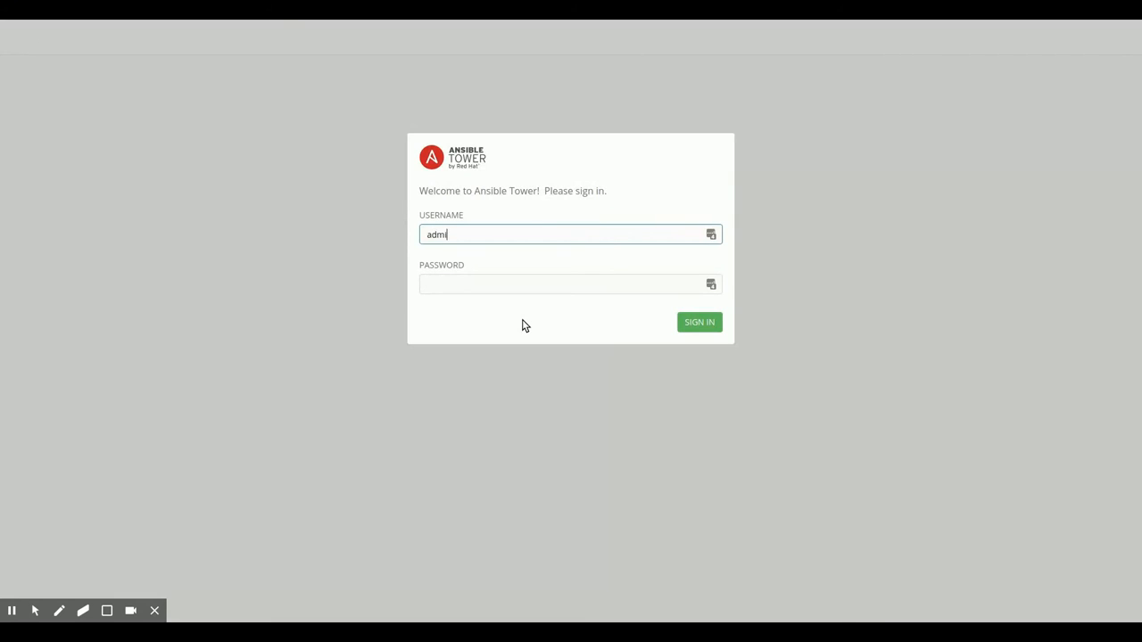
# On another node, confirm the Valid Enterprise license and browse the Inventories, Projects and Templates lists
pyautogui.click(698, 322)
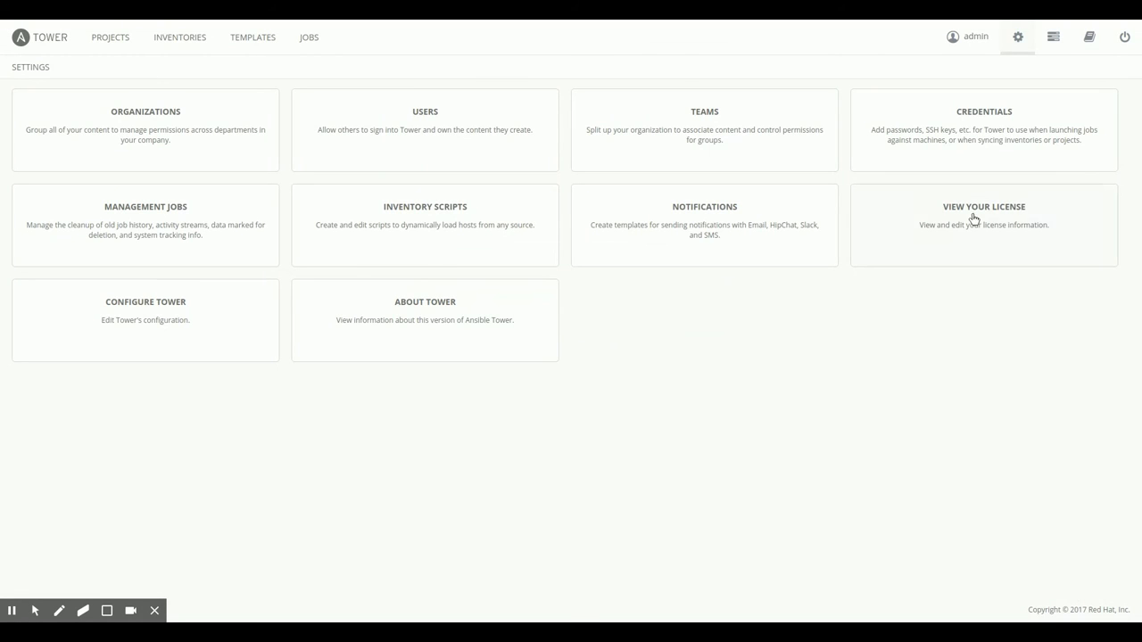
pyautogui.click(982, 214)
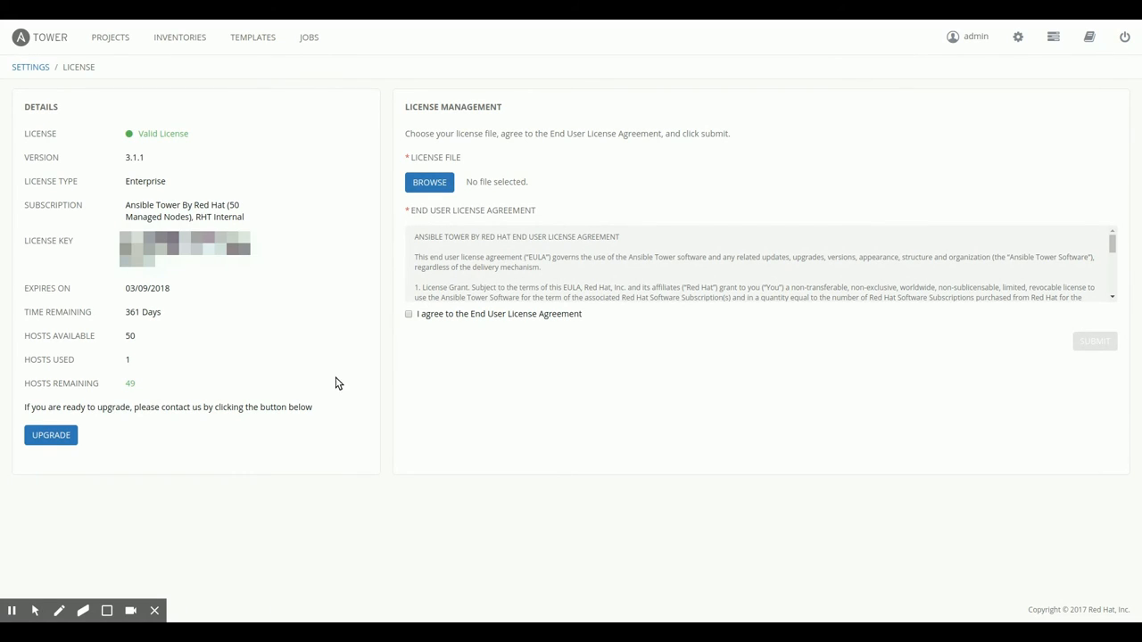
pyautogui.click(179, 37)
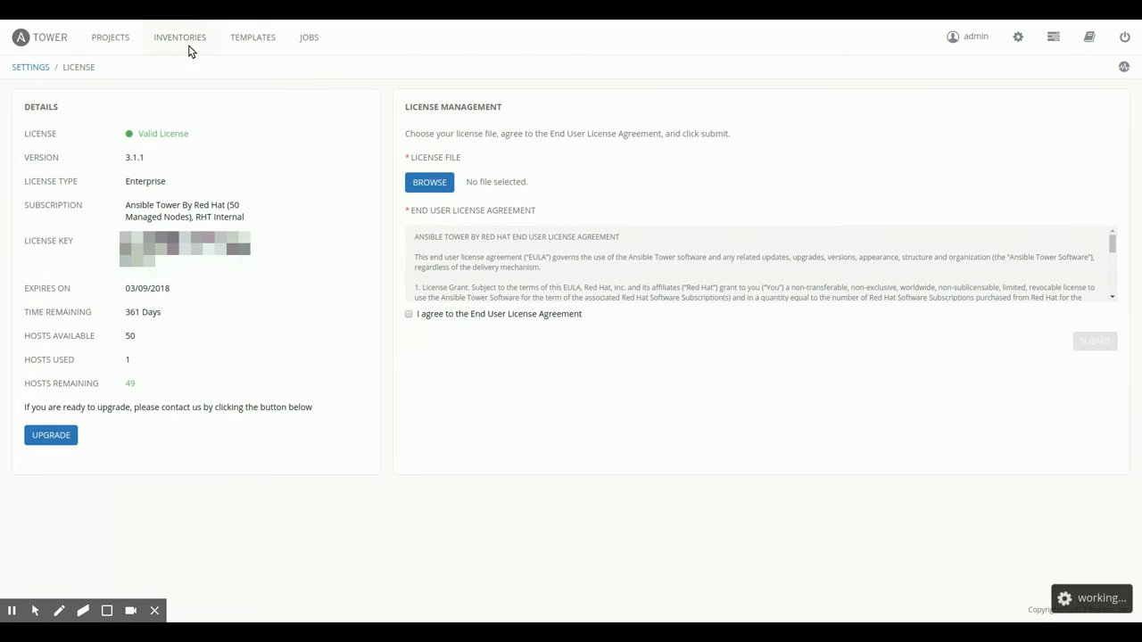
pyautogui.click(179, 36)
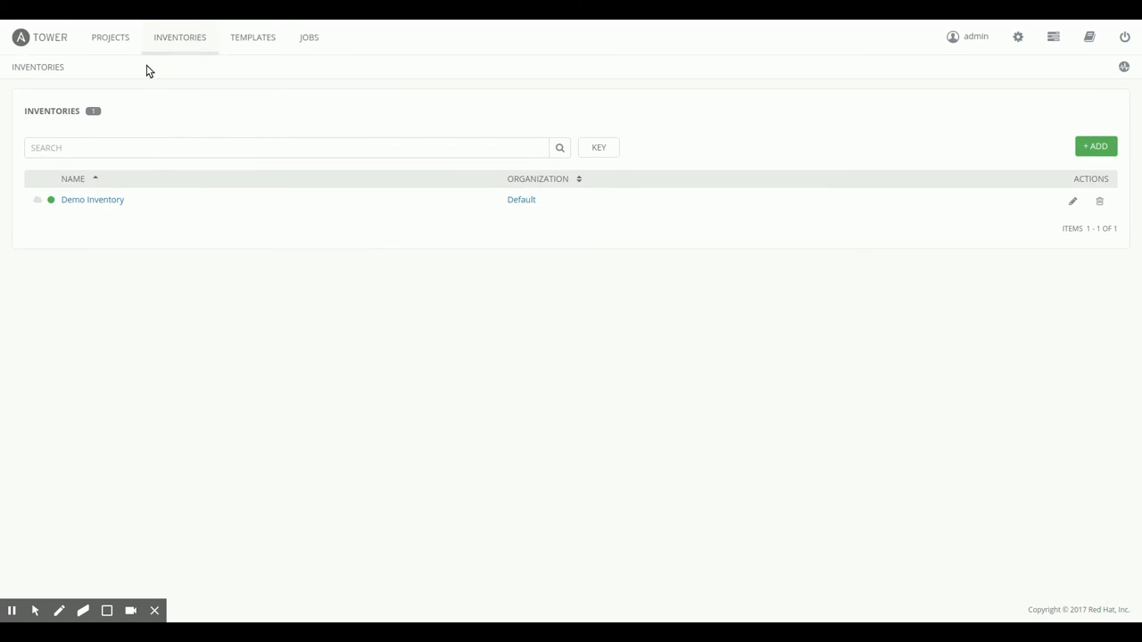
pyautogui.moveTo(110, 37)
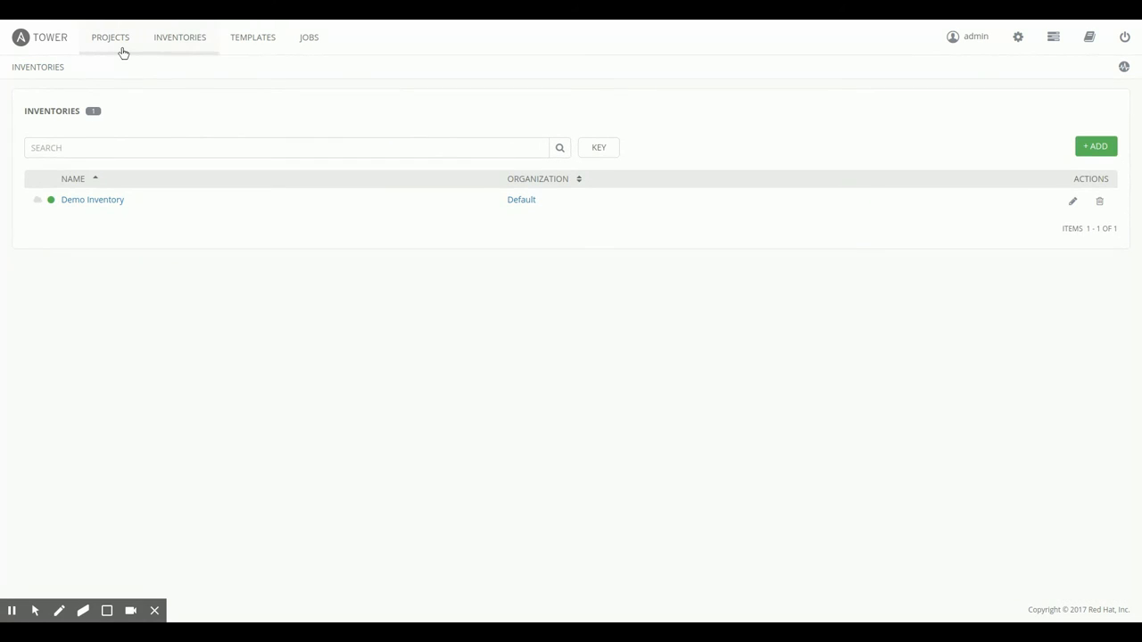
pyautogui.click(110, 37)
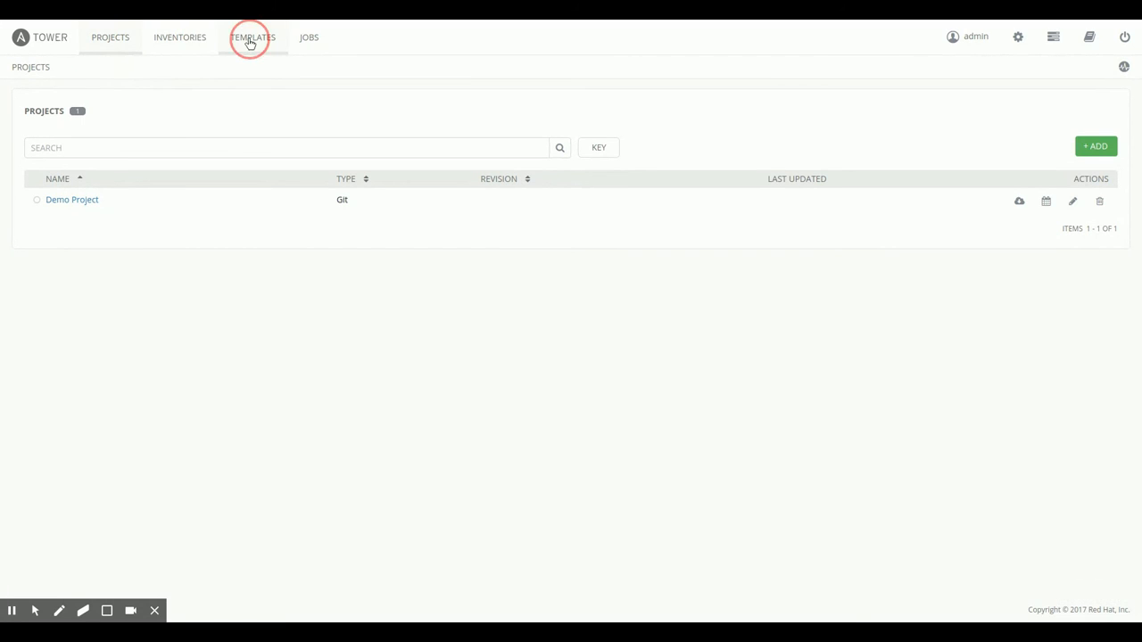
pyautogui.click(253, 38)
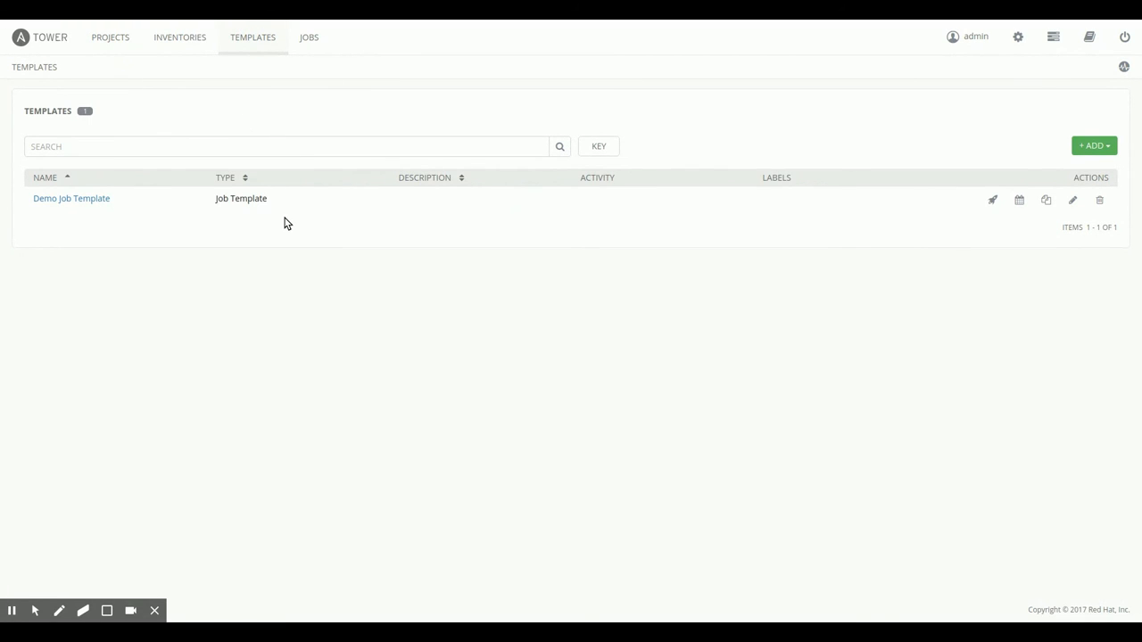